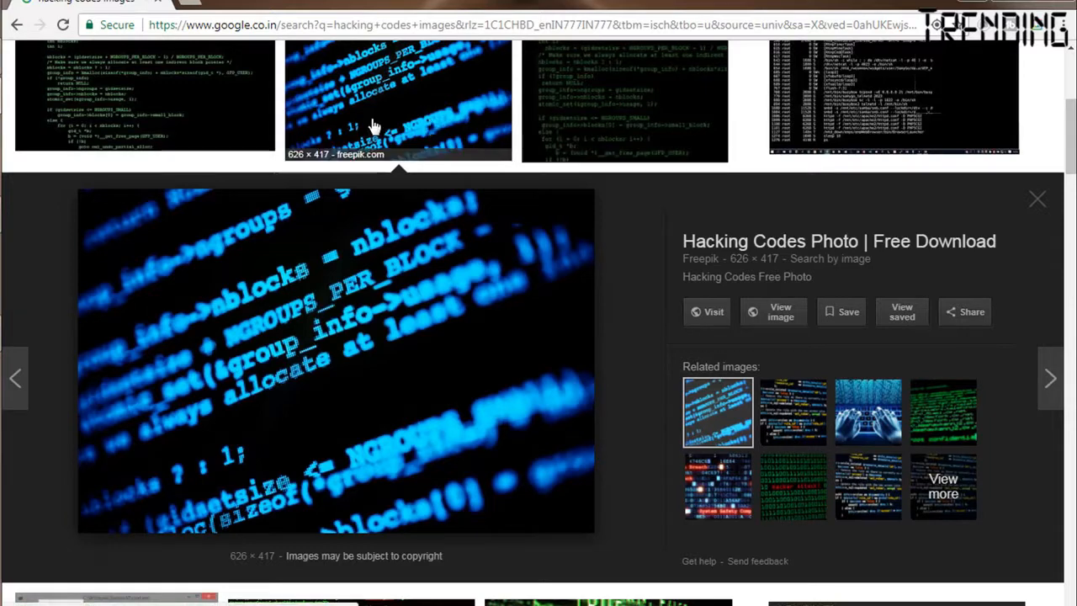
pyautogui.moveTo(636, 150)
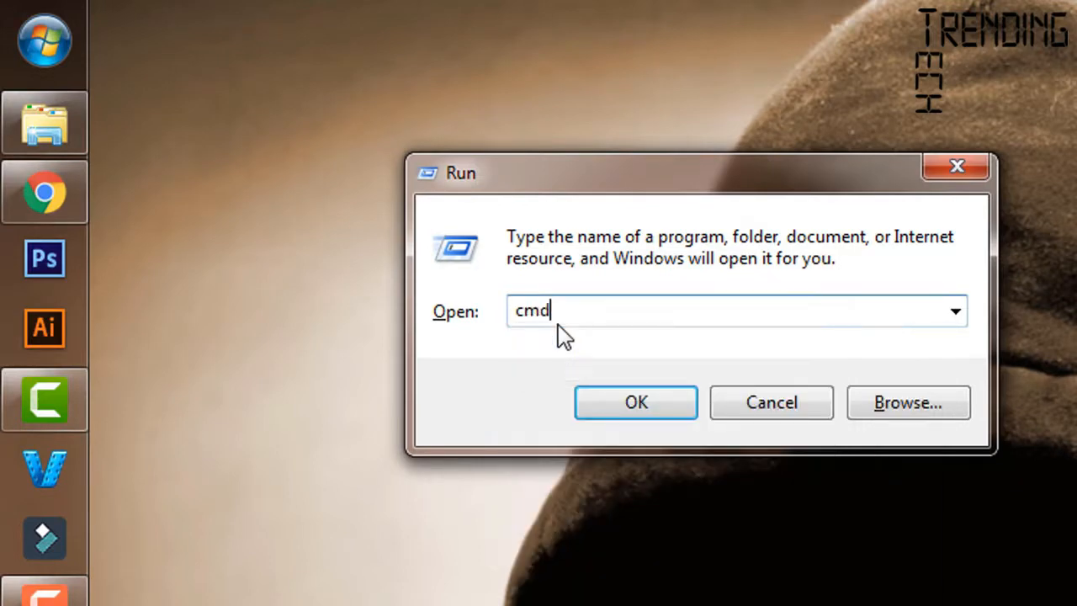
# Launch the Command Prompt from the Run dialog so its console window appears
pyautogui.click(636, 402)
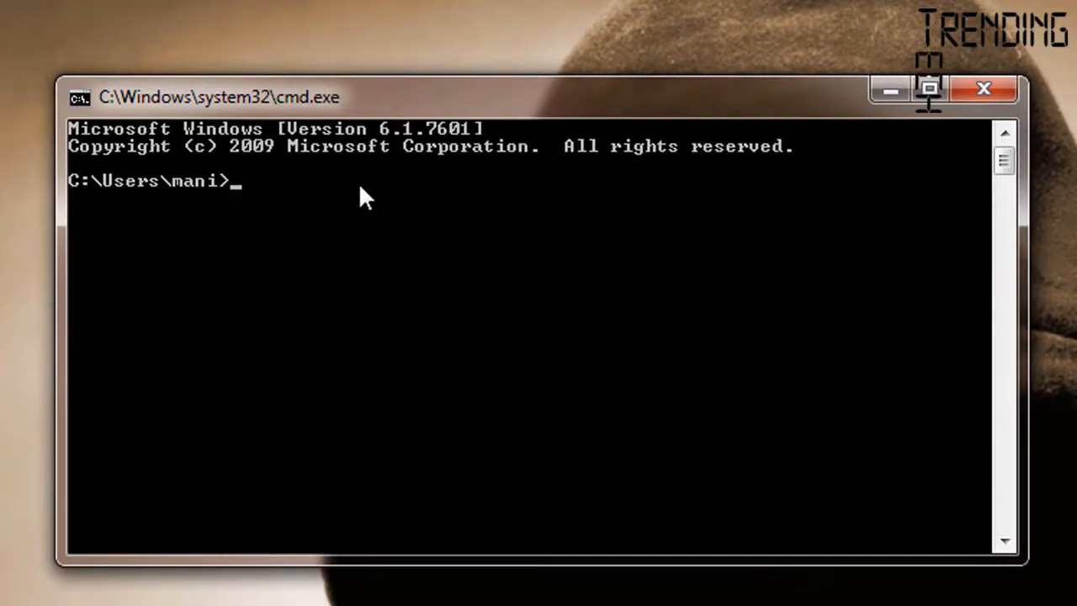
# Run a bare color command, then start a second color command for its help
pyautogui.write('col')
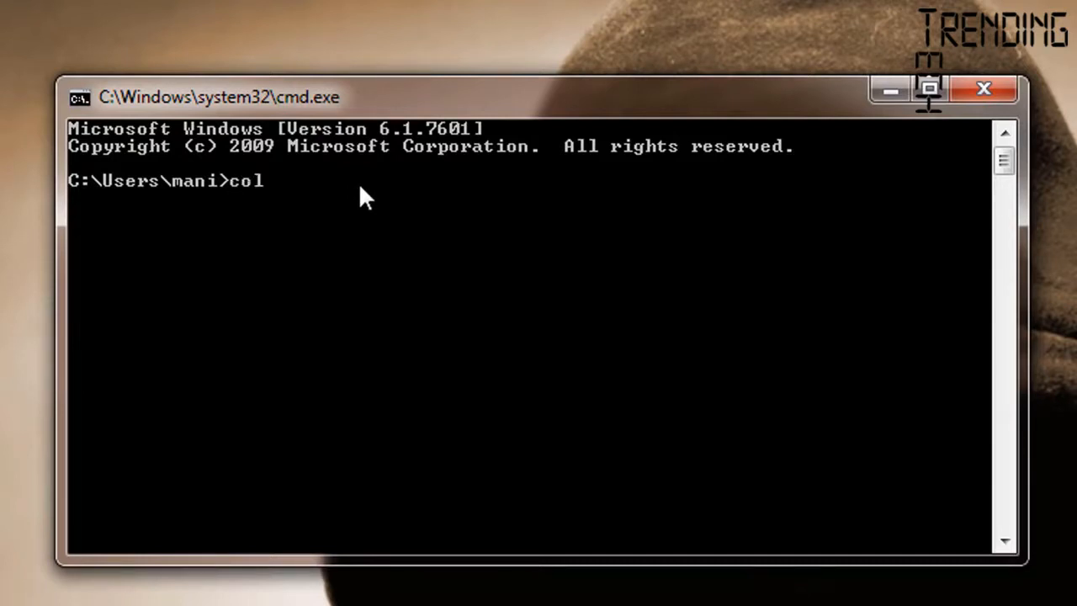
pyautogui.write('or')
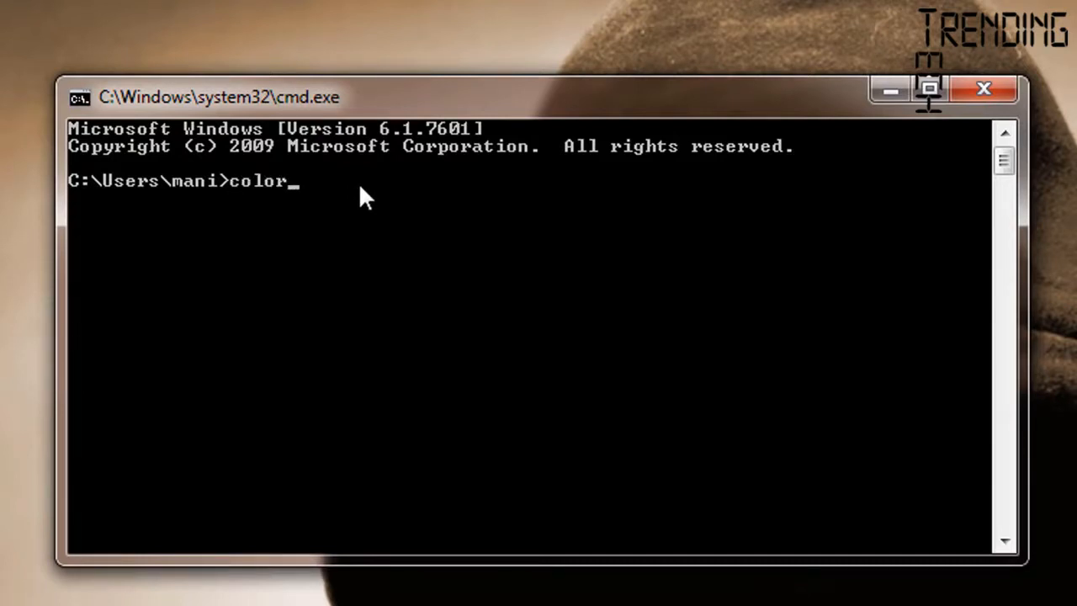
pyautogui.press('Return')
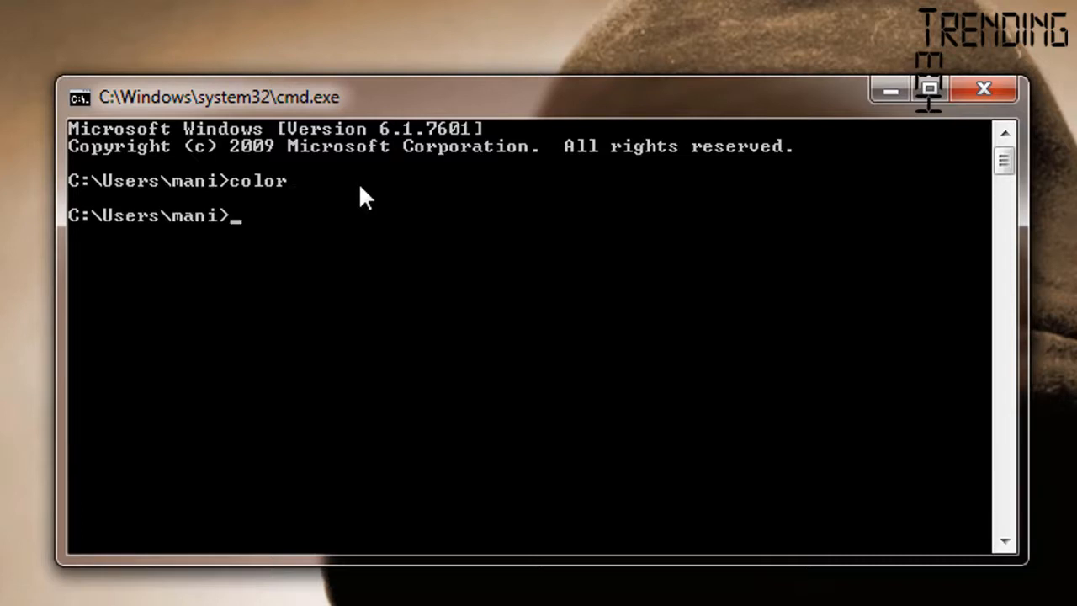
pyautogui.moveTo(303, 201)
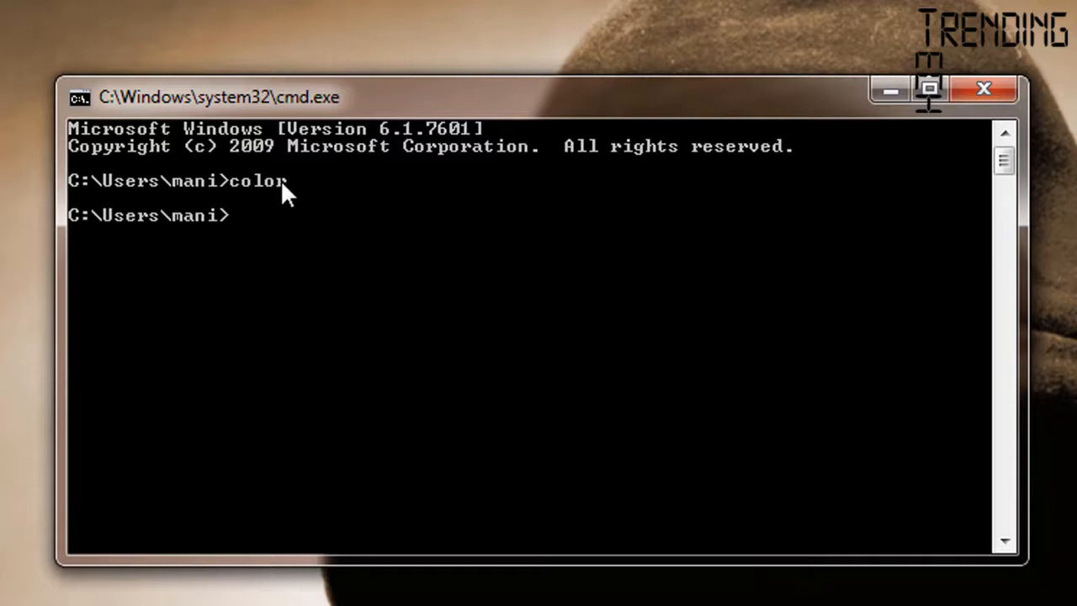
pyautogui.write('color')
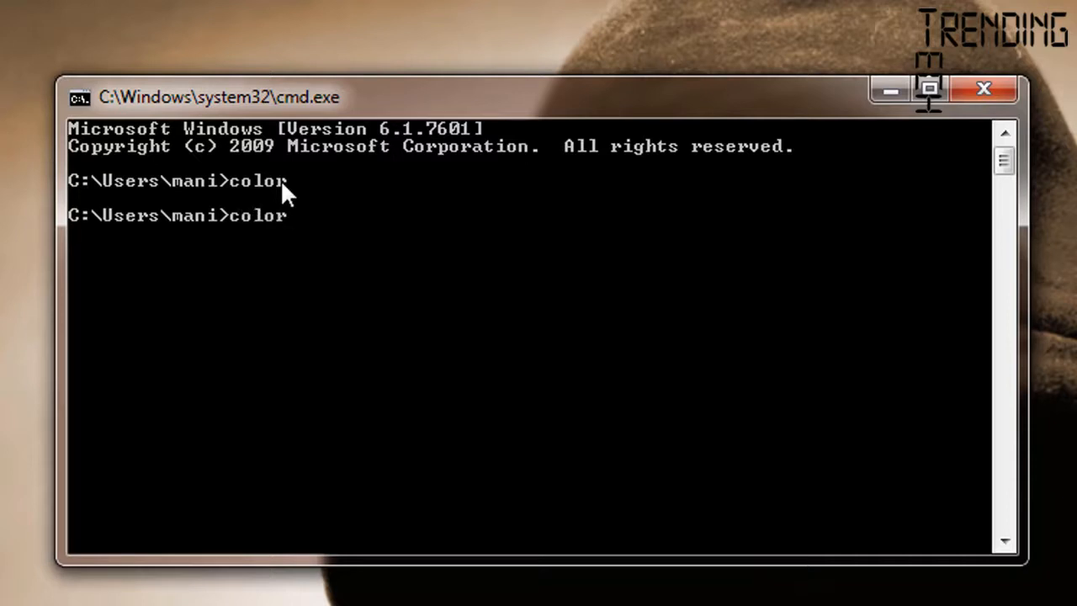
pyautogui.moveTo(374, 280)
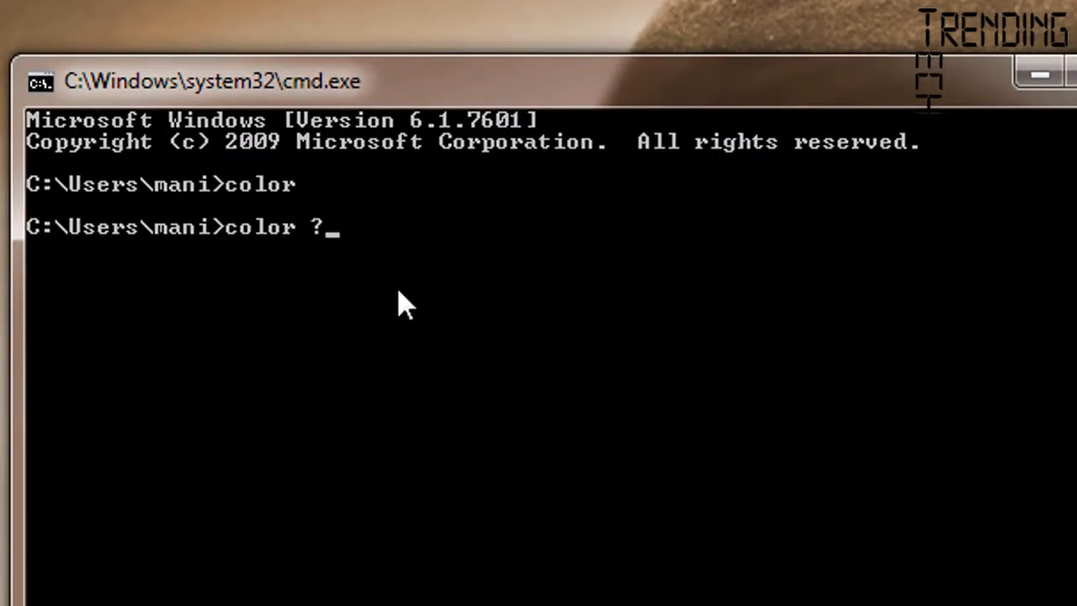
# Run color ? to list the hex digits for every background and foreground colour
pyautogui.press('Return')
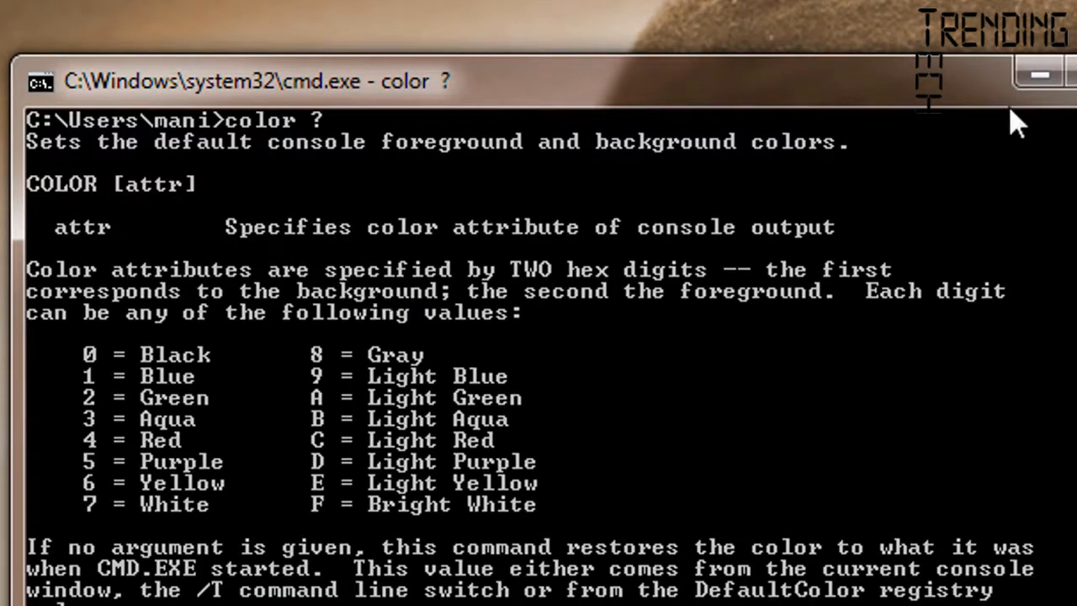
pyautogui.scroll(-3)
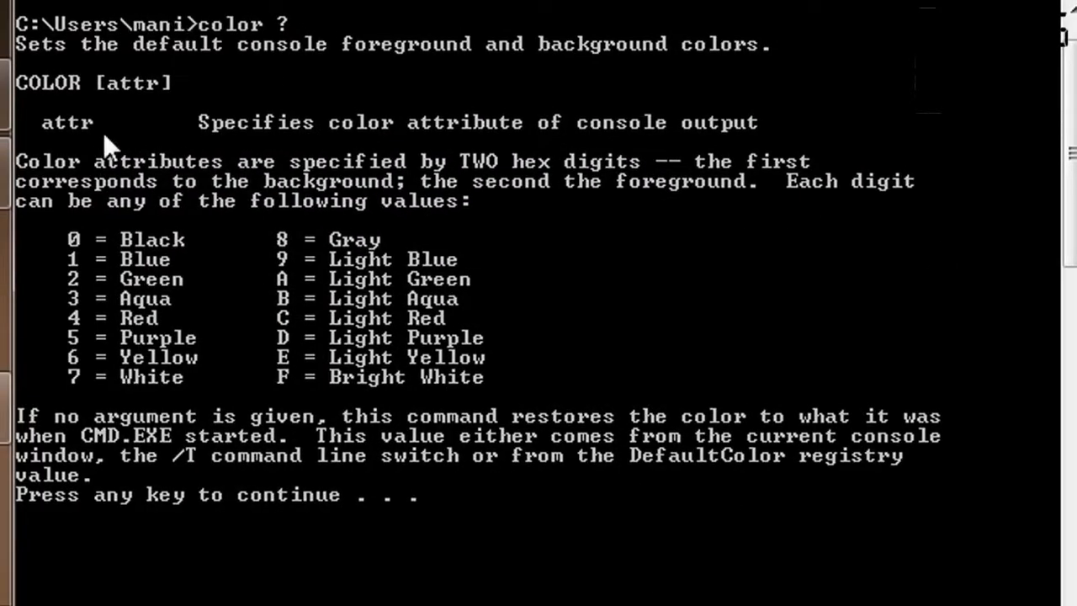
pyautogui.moveTo(101, 249)
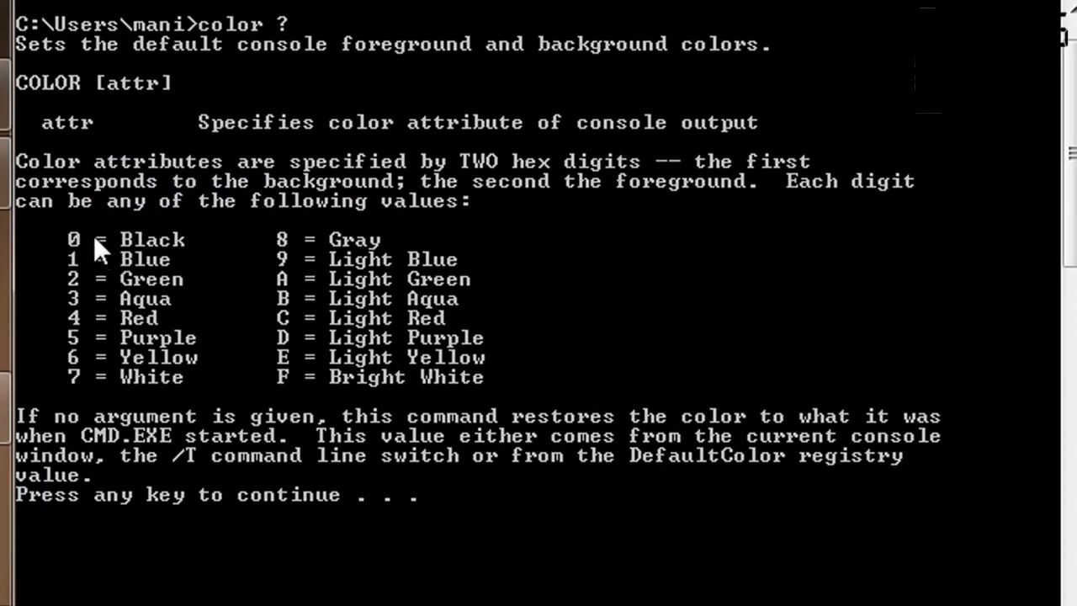
pyautogui.moveTo(311, 360)
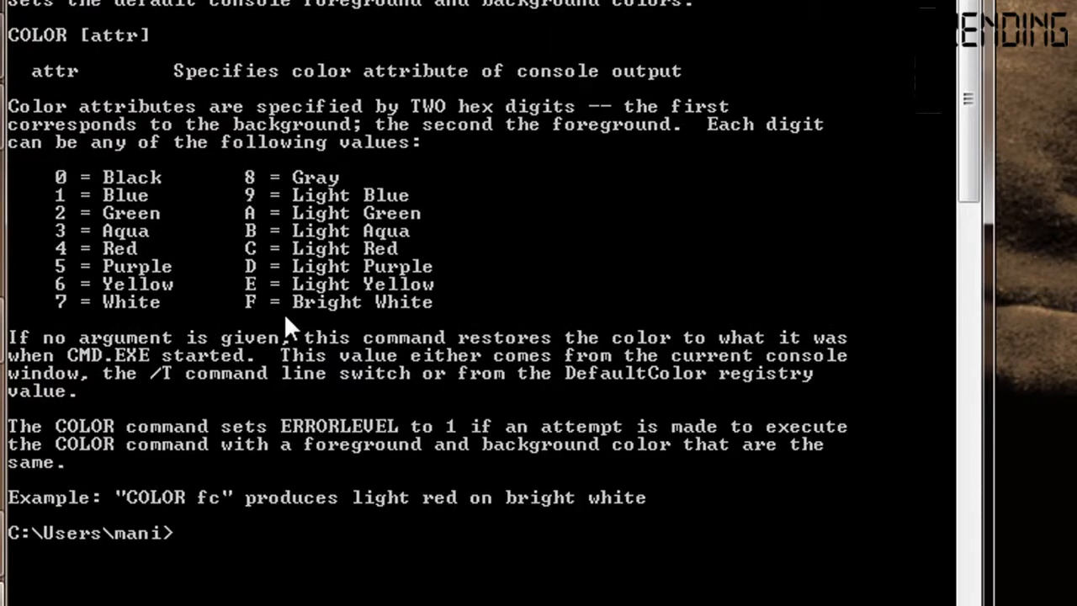
# Run color 09 to turn the console text light blue on black, correcting a mistyped digit
pyautogui.write('co')
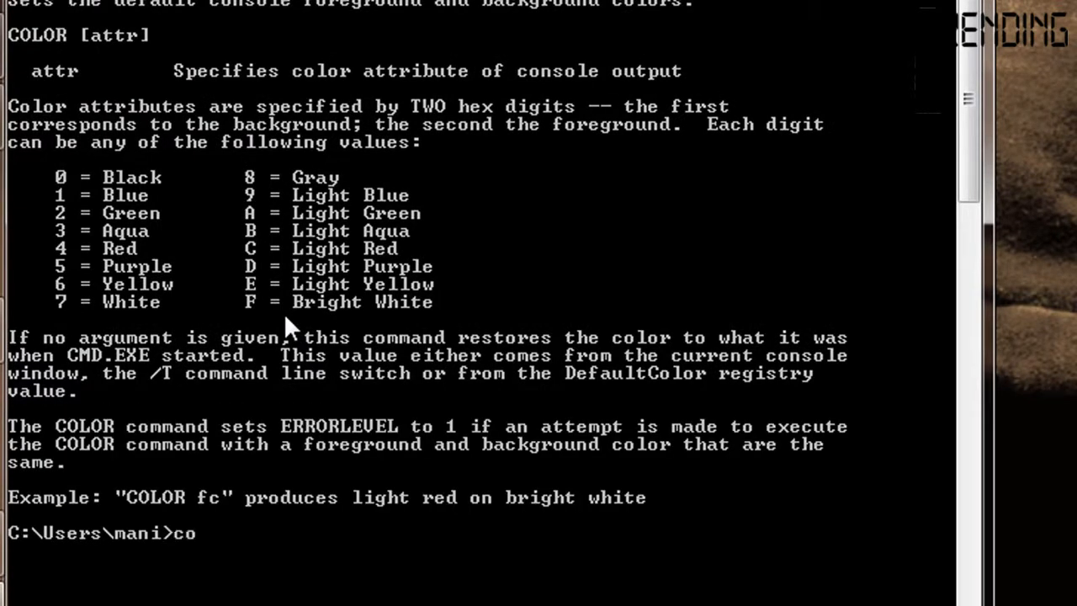
pyautogui.write('lor')
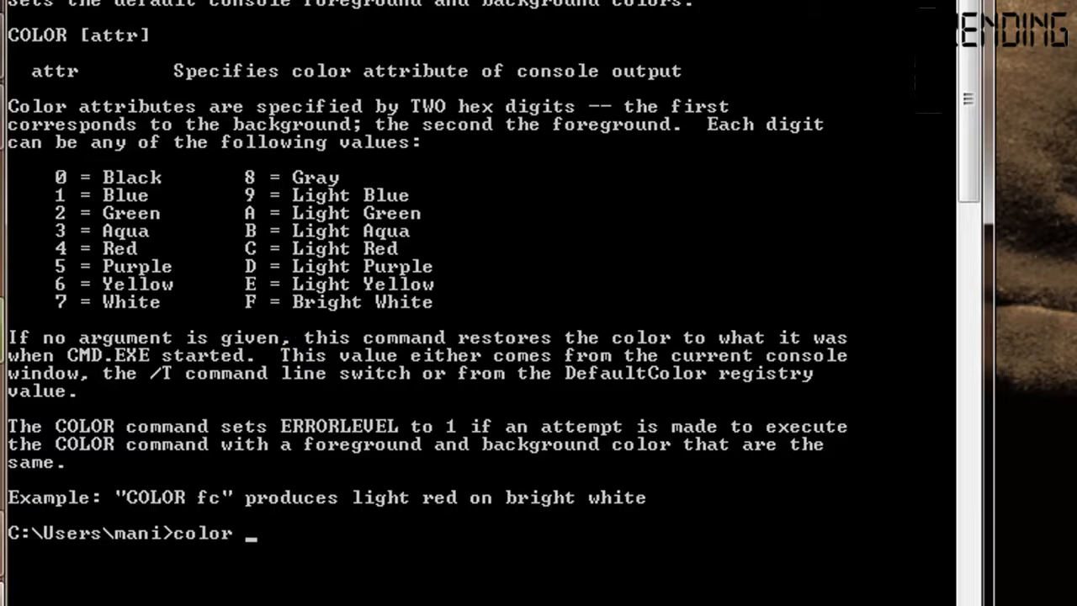
pyautogui.moveTo(295, 313)
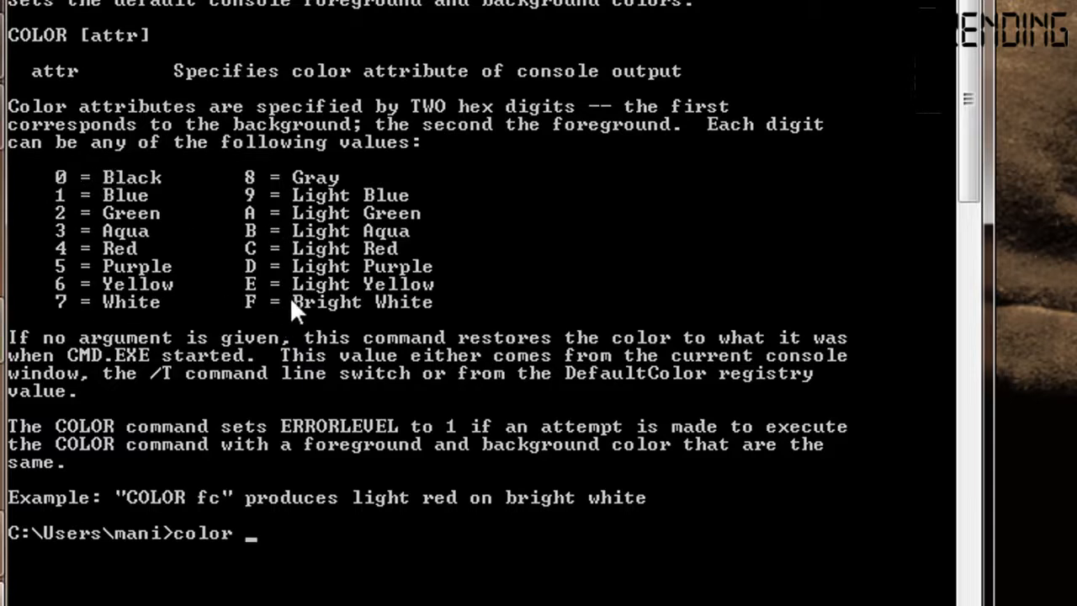
pyautogui.write('0')
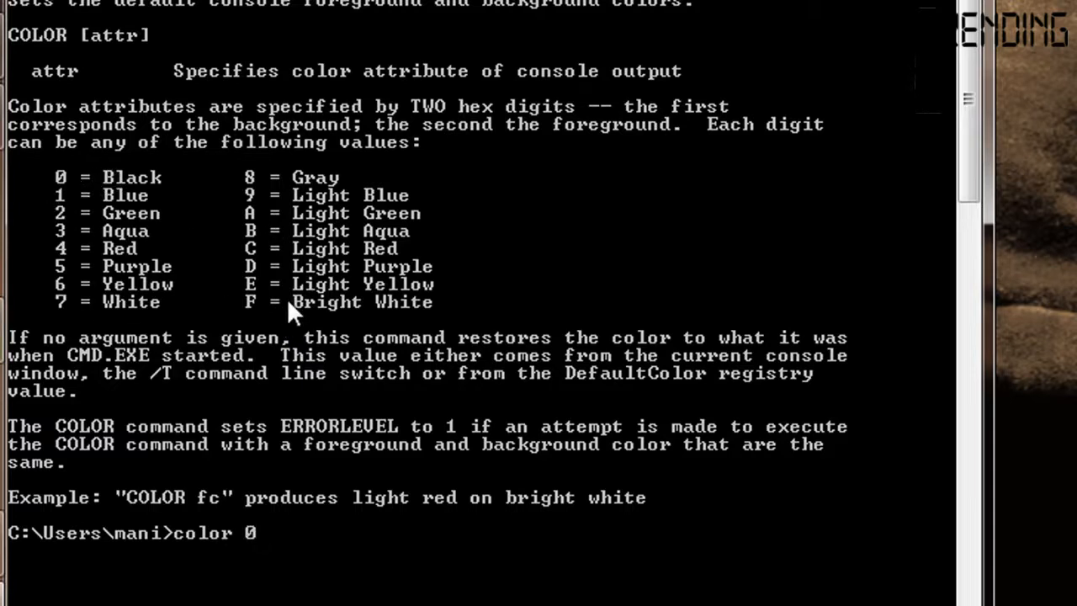
pyautogui.moveTo(329, 311)
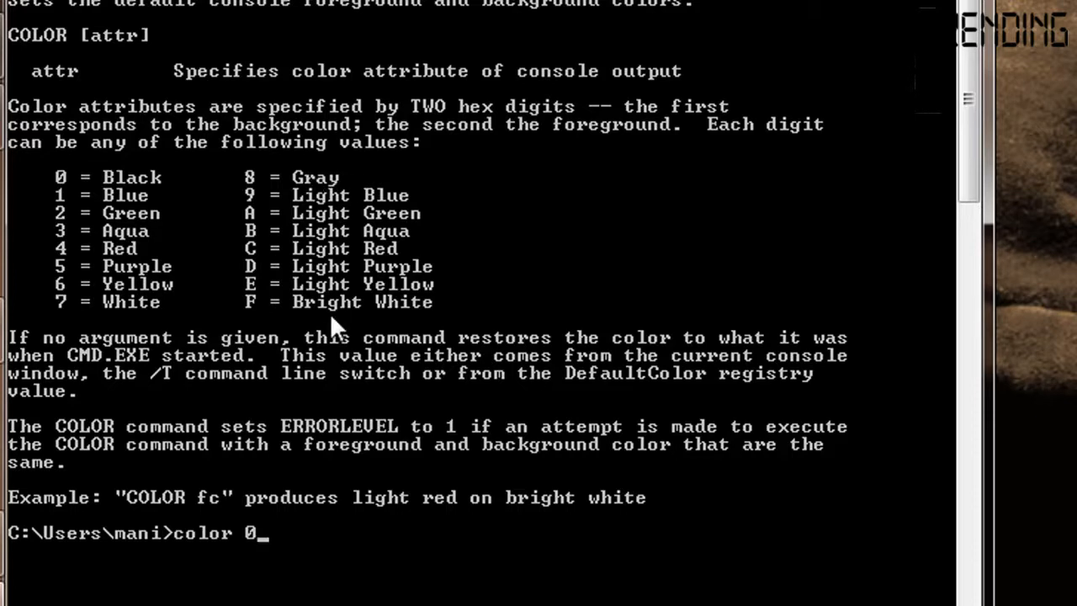
pyautogui.write('8')
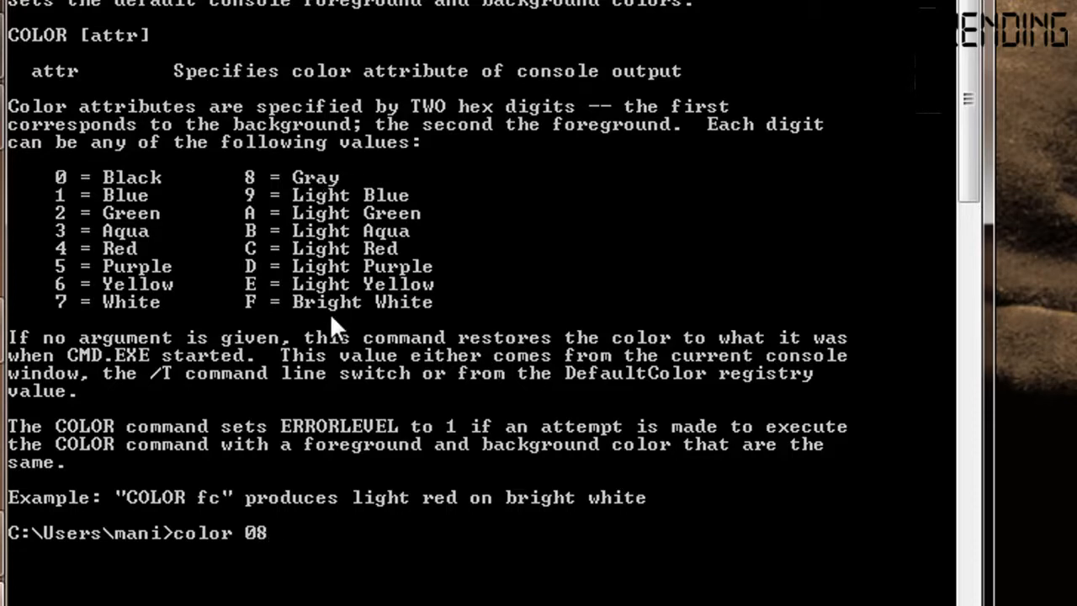
pyautogui.press('backspace')
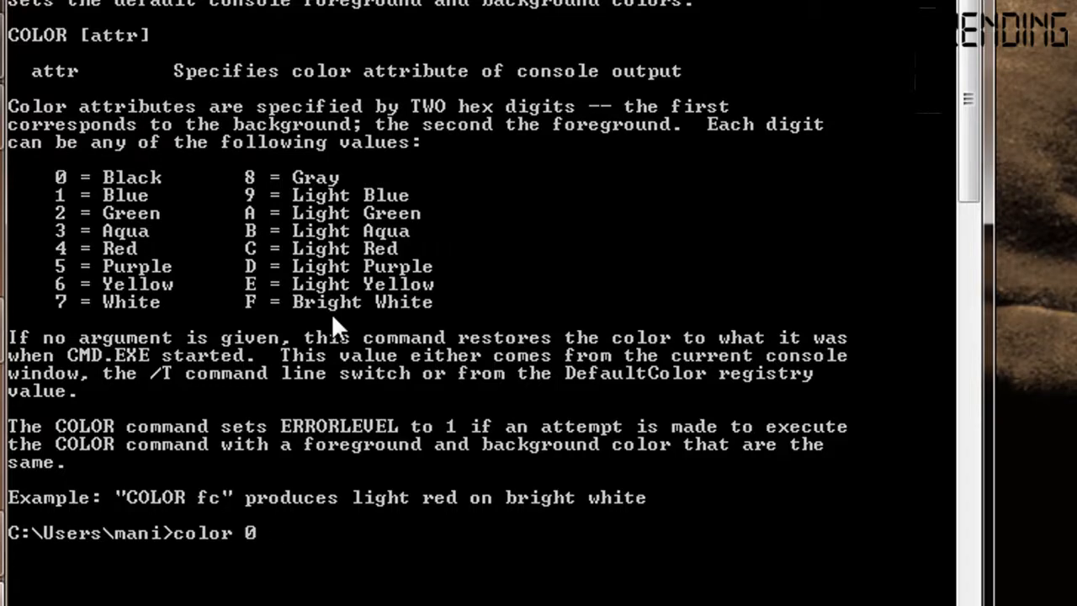
pyautogui.press('Return')
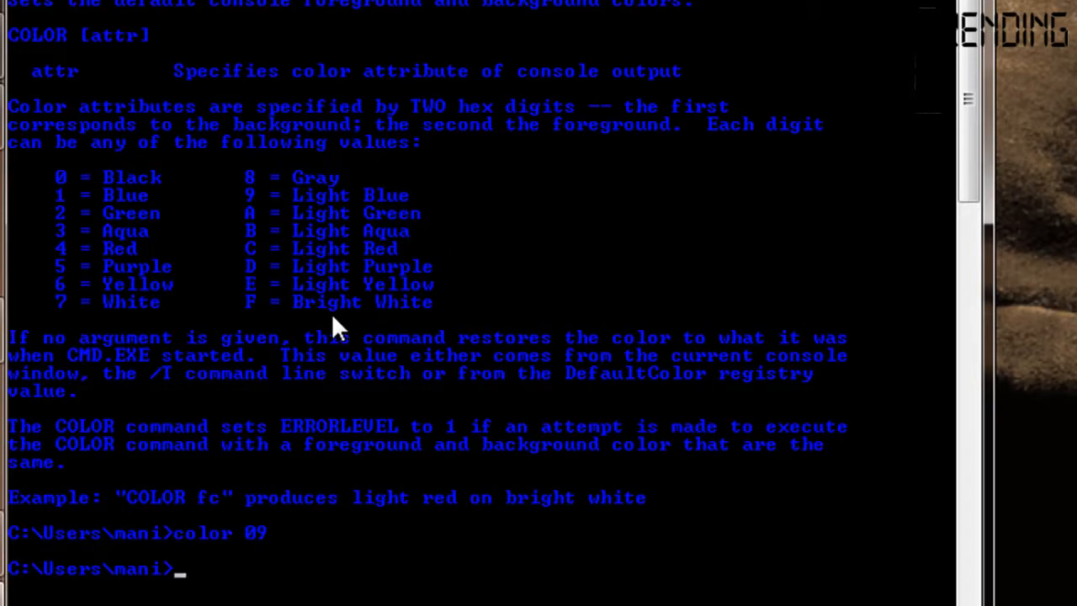
pyautogui.moveTo(59, 185)
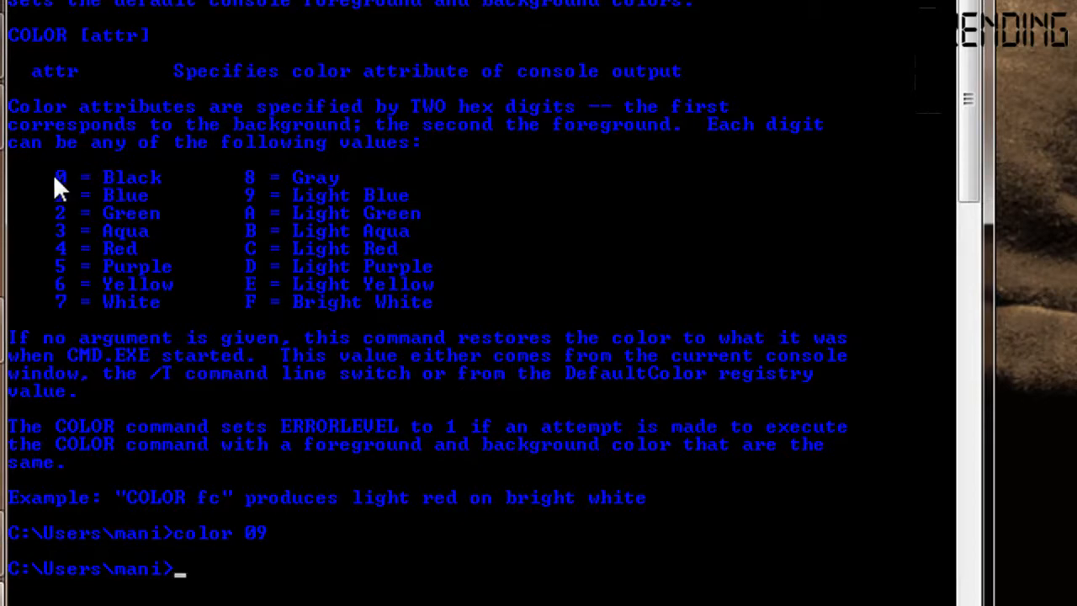
pyautogui.moveTo(131, 193)
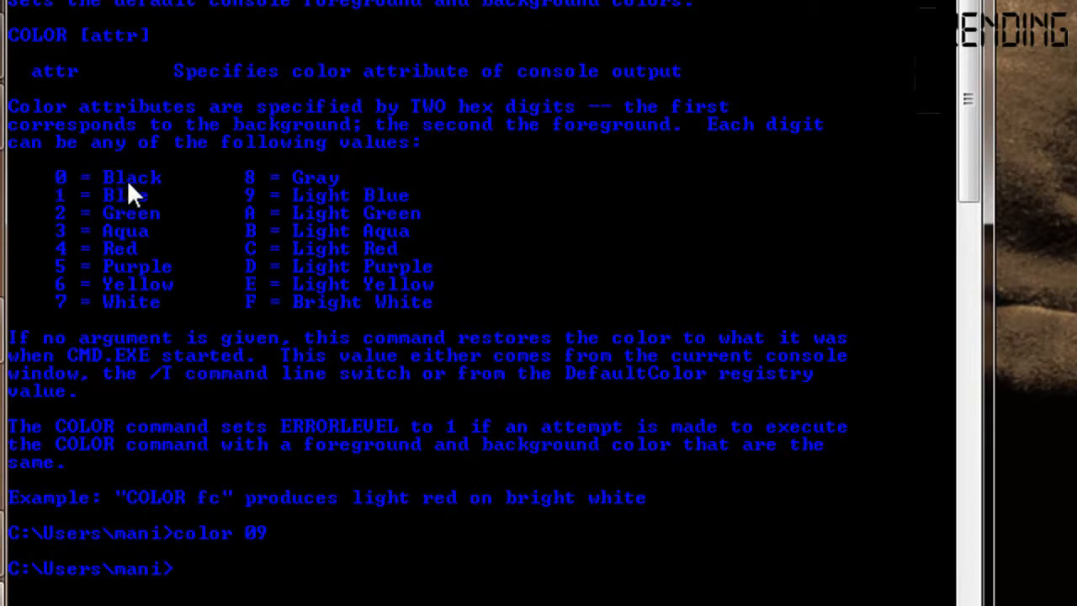
pyautogui.moveTo(345, 320)
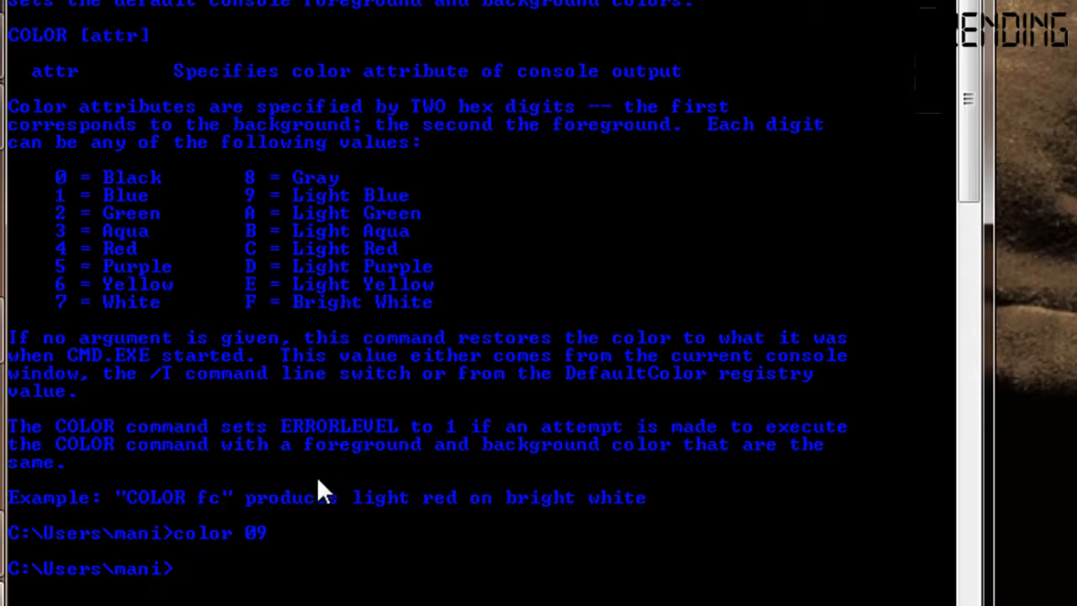
# Enter color 7c for light red text on a white background, not yet run
pyautogui.write('c')
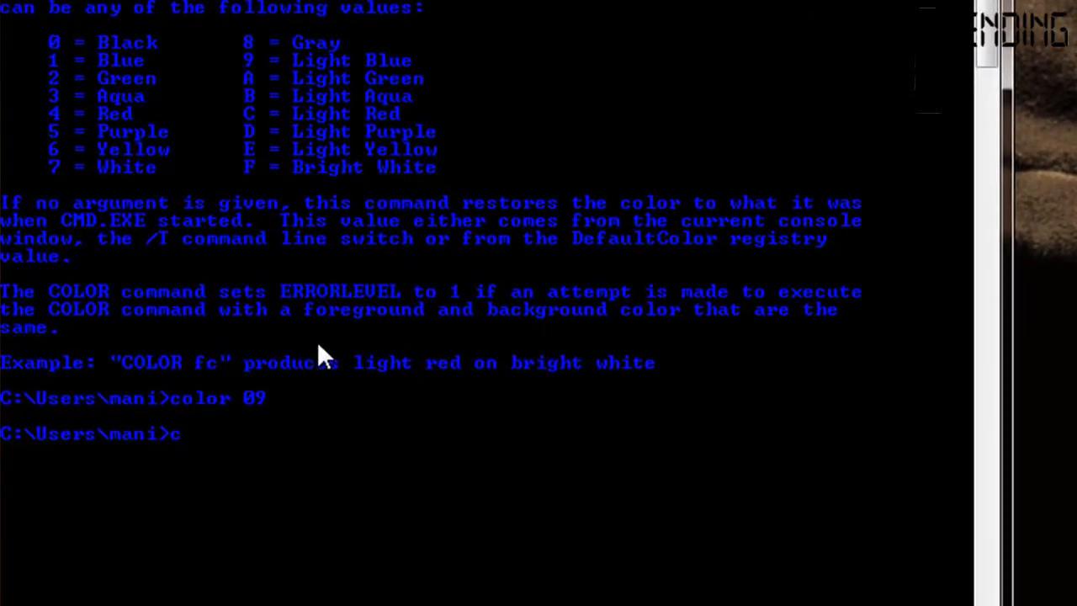
pyautogui.write('olor')
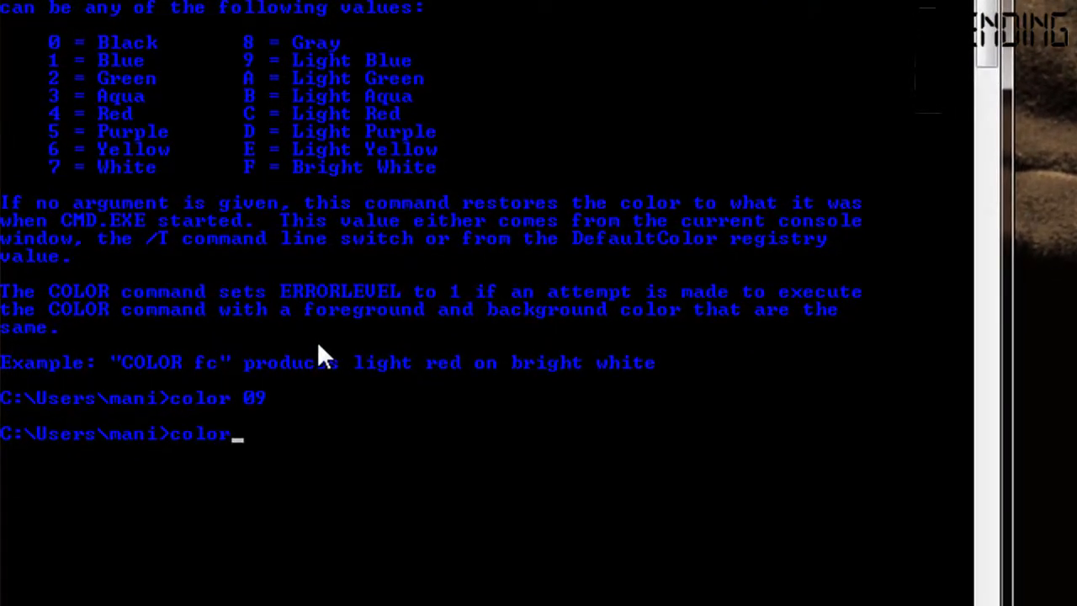
pyautogui.write('7')
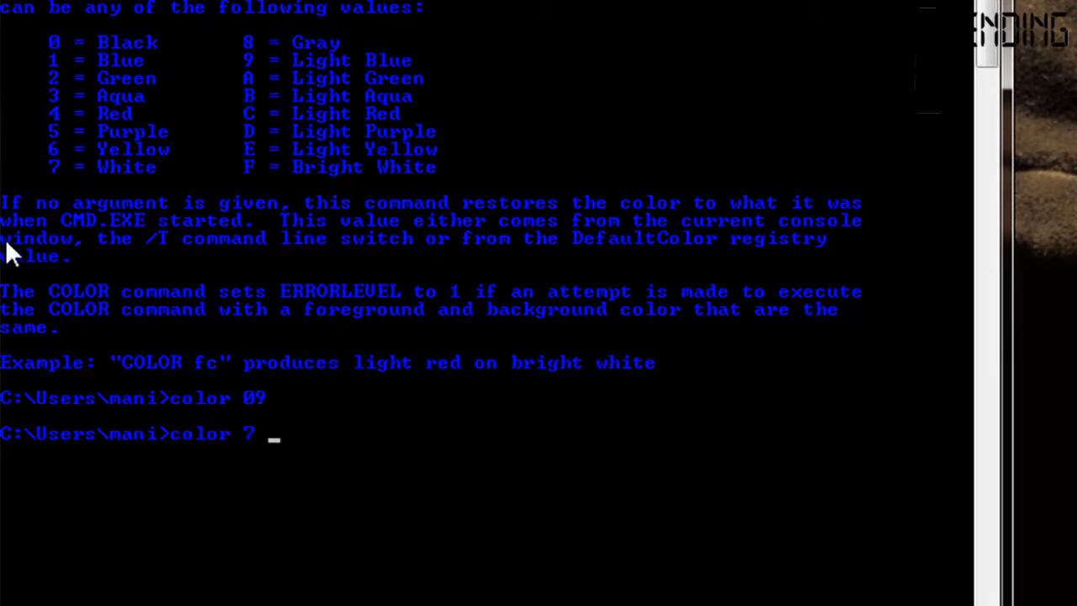
pyautogui.moveTo(384, 143)
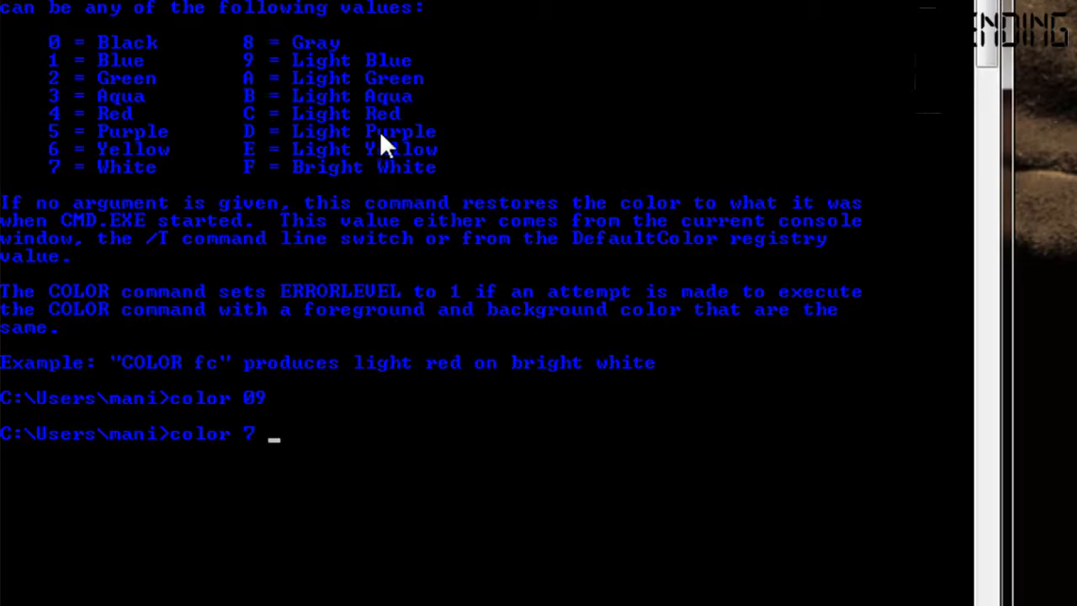
pyautogui.write('c')
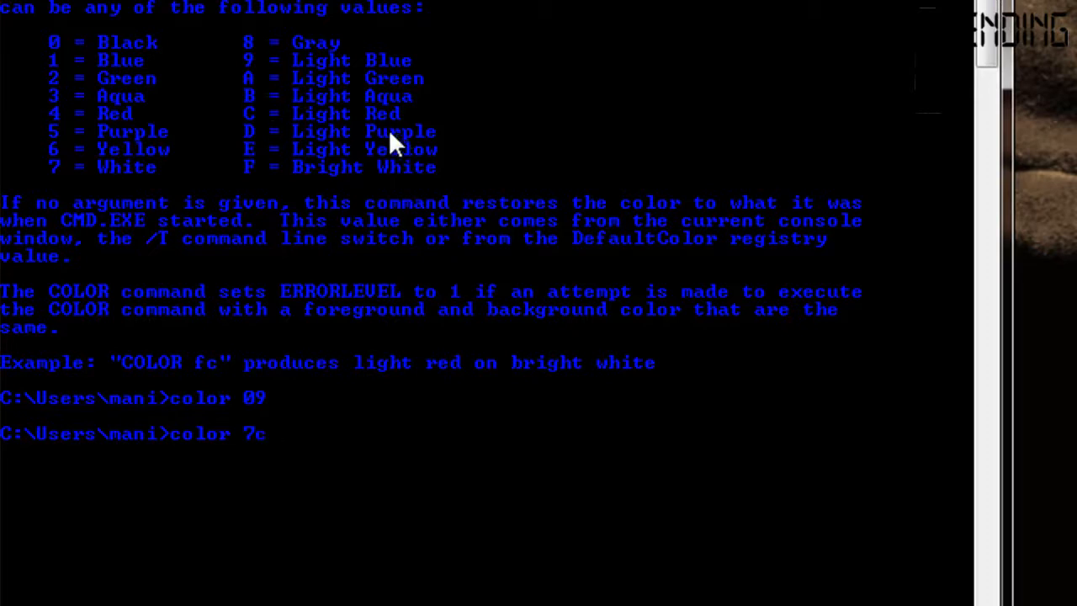
pyautogui.moveTo(273, 468)
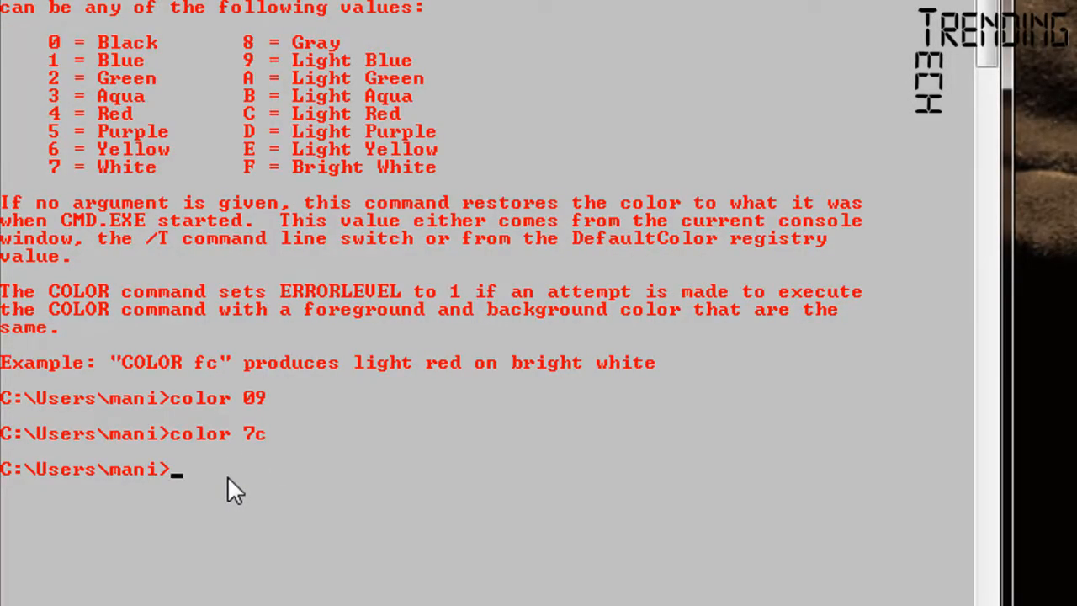
# Run color 0a to show light green text on a black background
pyautogui.write('c')
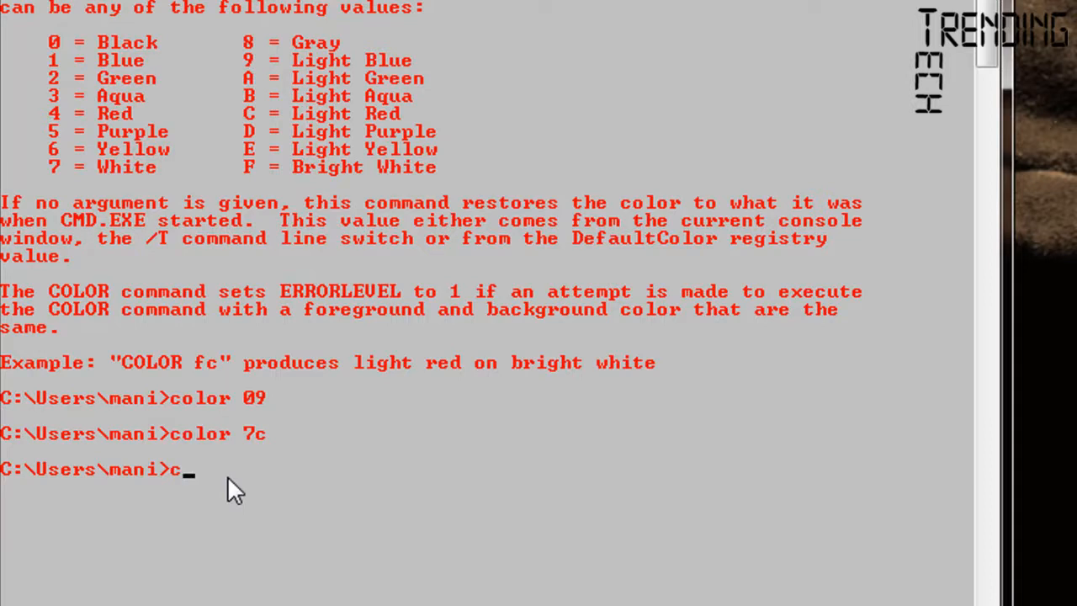
pyautogui.write('l')
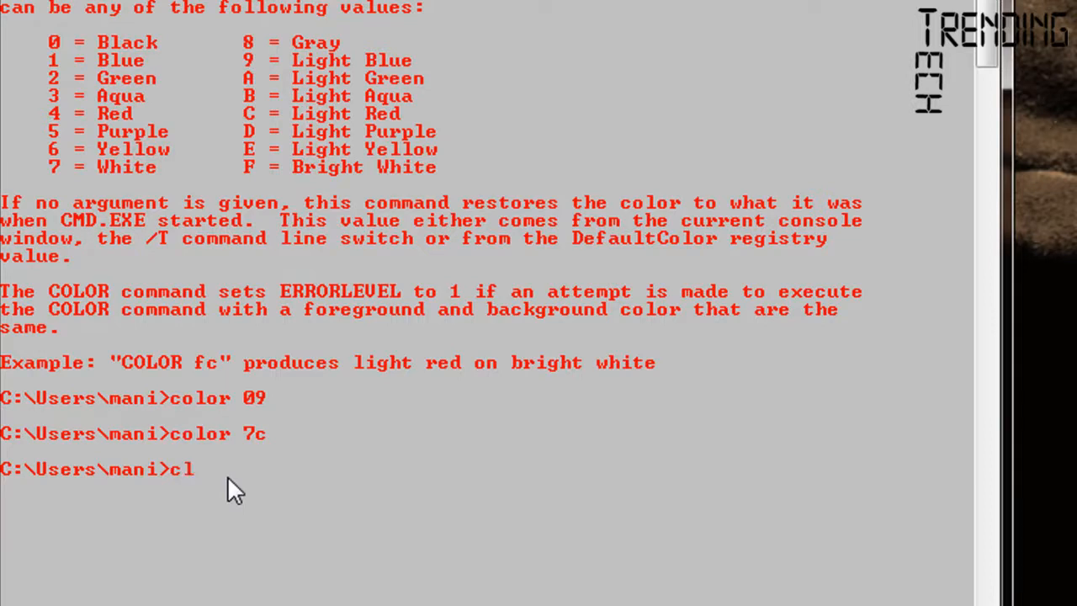
pyautogui.write('olor 0')
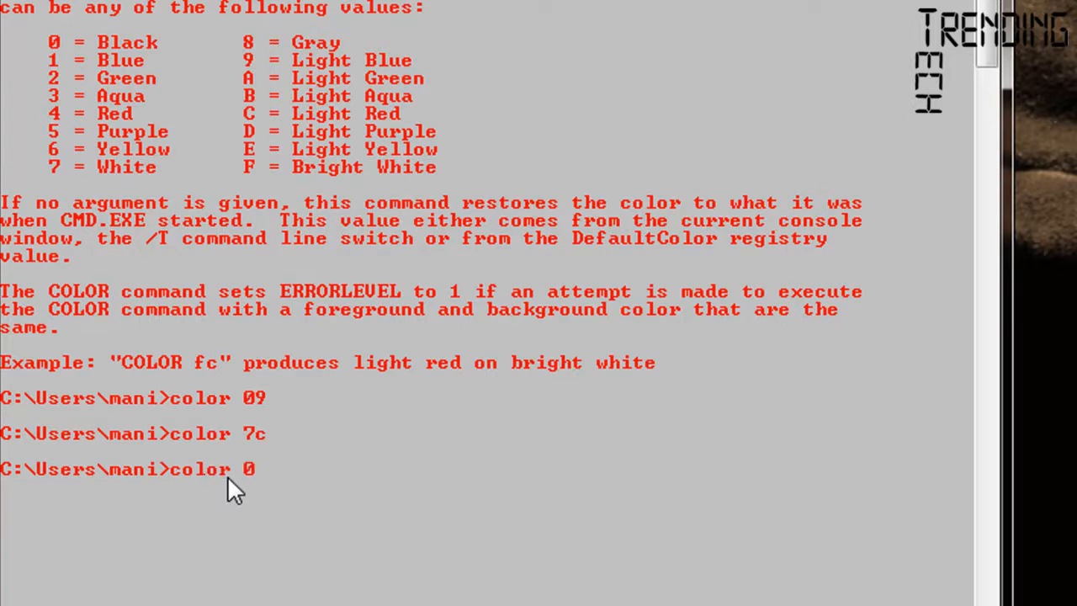
pyautogui.moveTo(431, 93)
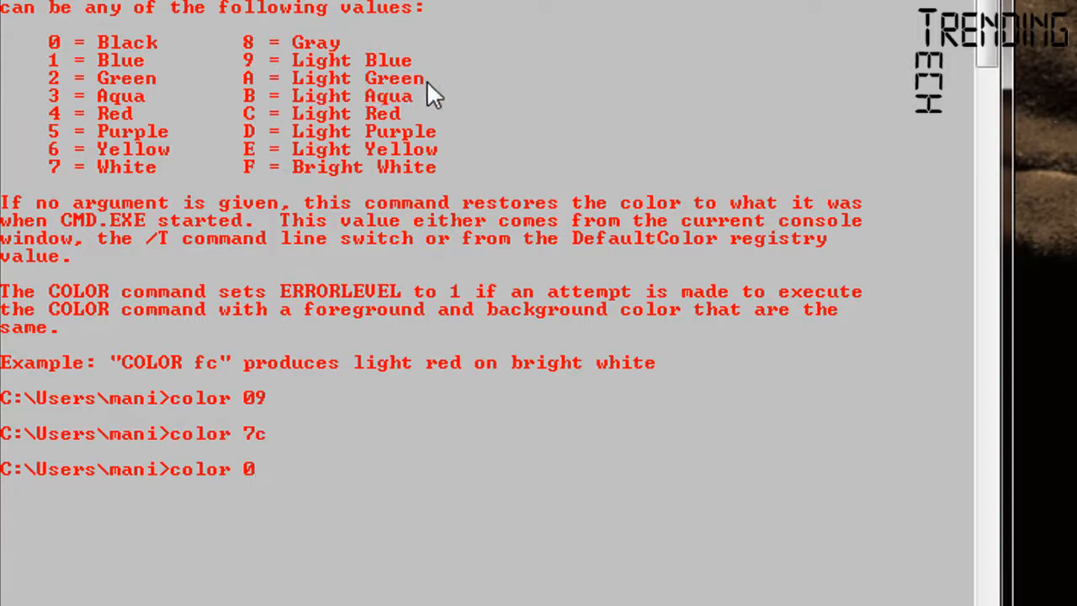
pyautogui.write('a')
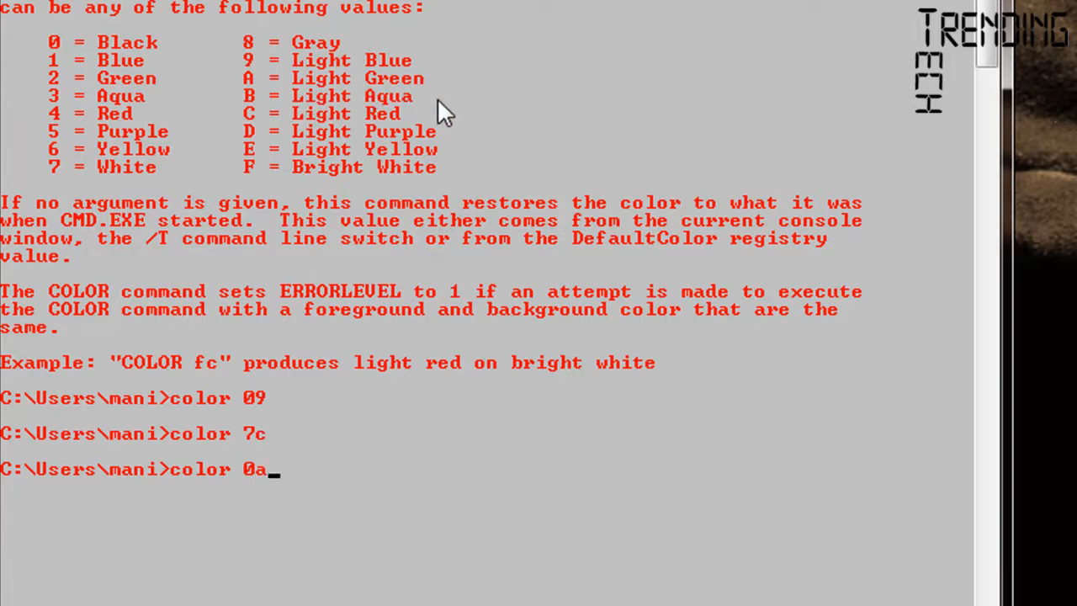
pyautogui.press('Return')
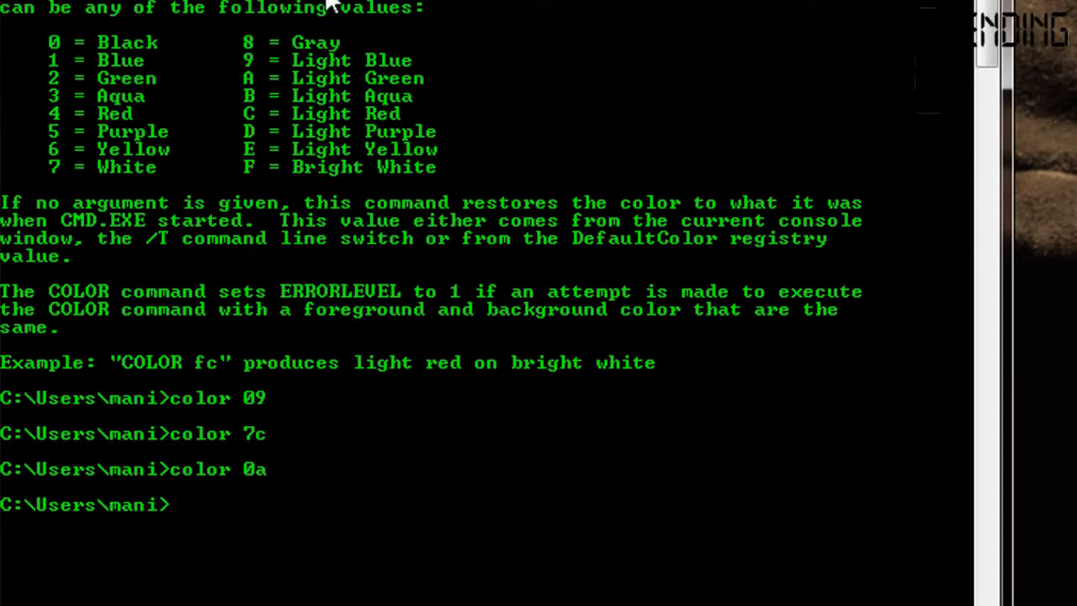